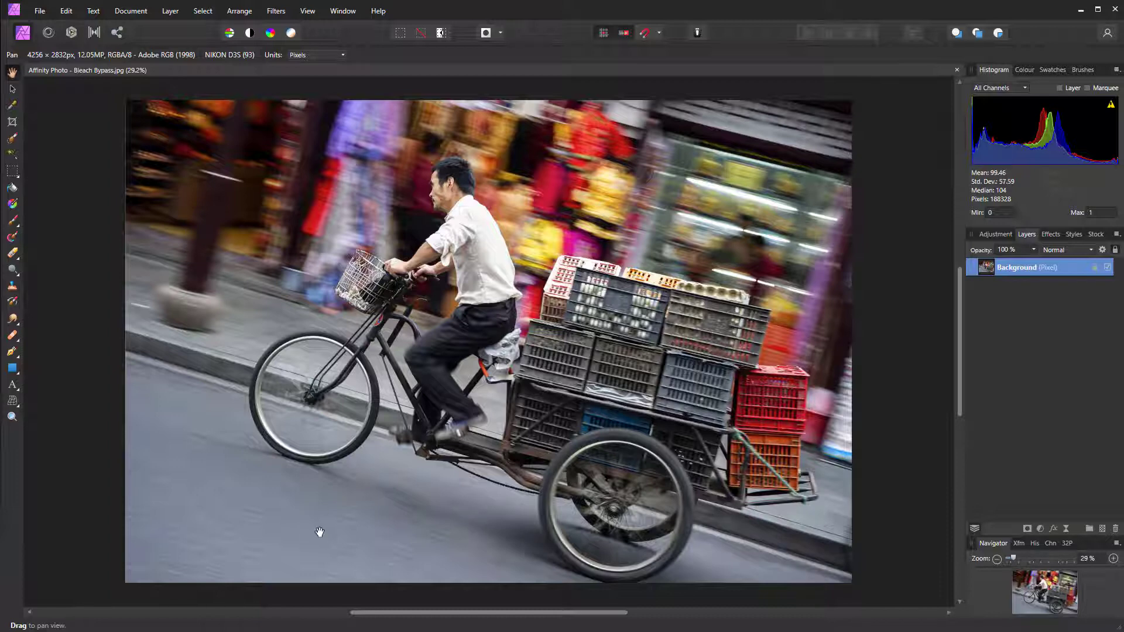
mouse_move(617, 206)
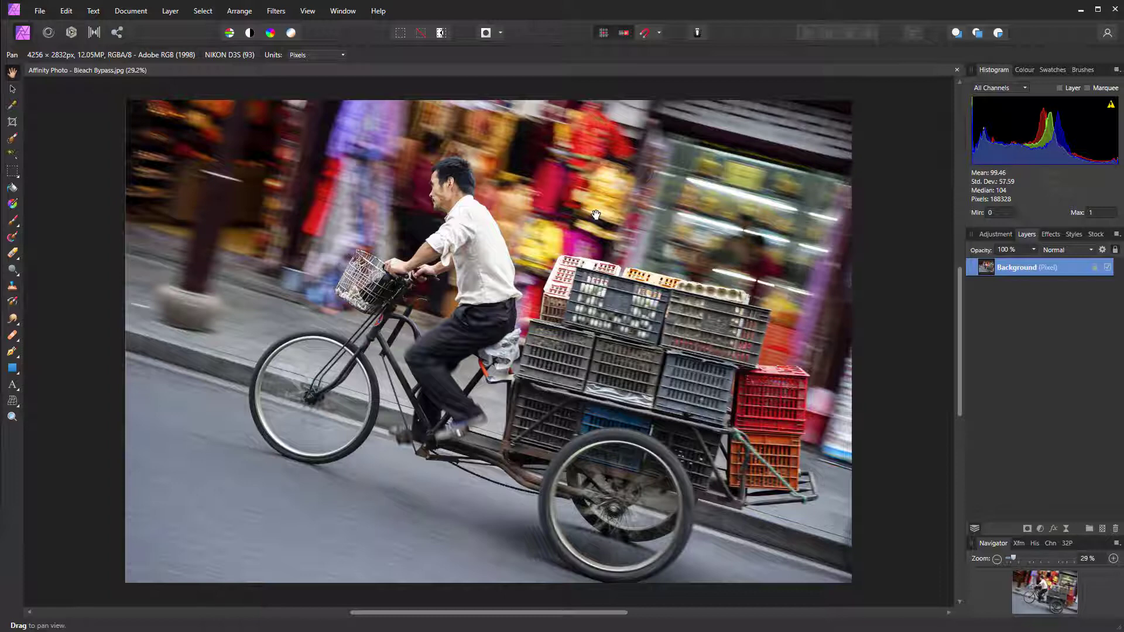
mouse_move(988, 278)
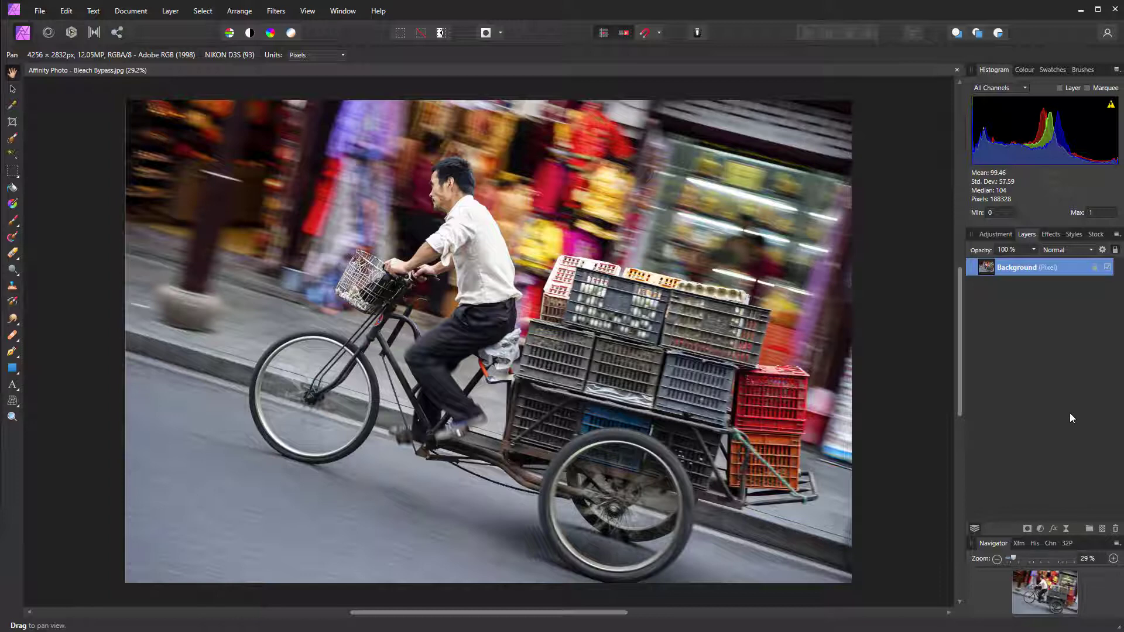
mouse_move(1041, 528)
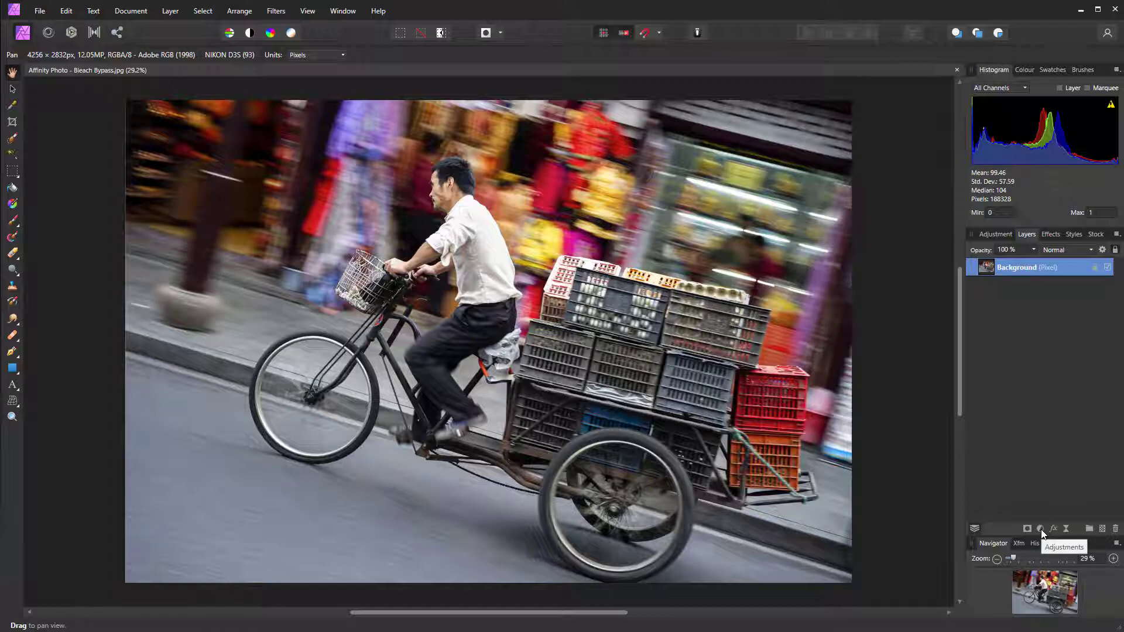
Step: Add a Levels adjustment layer with its white level lowered to 75%
left_click(1040, 528)
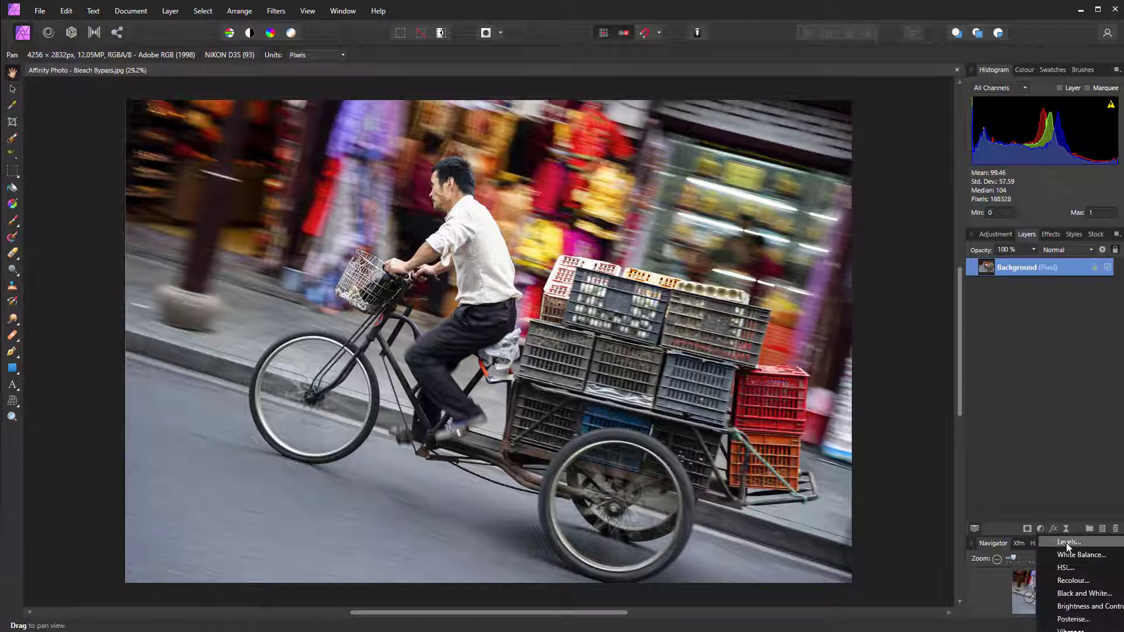
left_click(1067, 543)
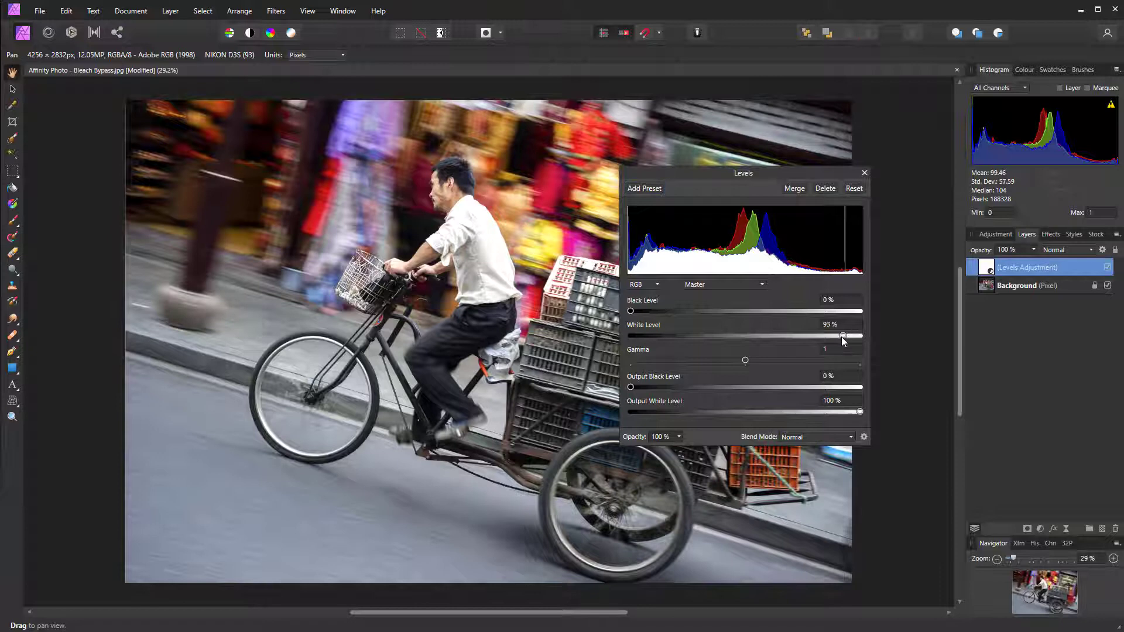
left_click_drag(843, 336, 808, 335)
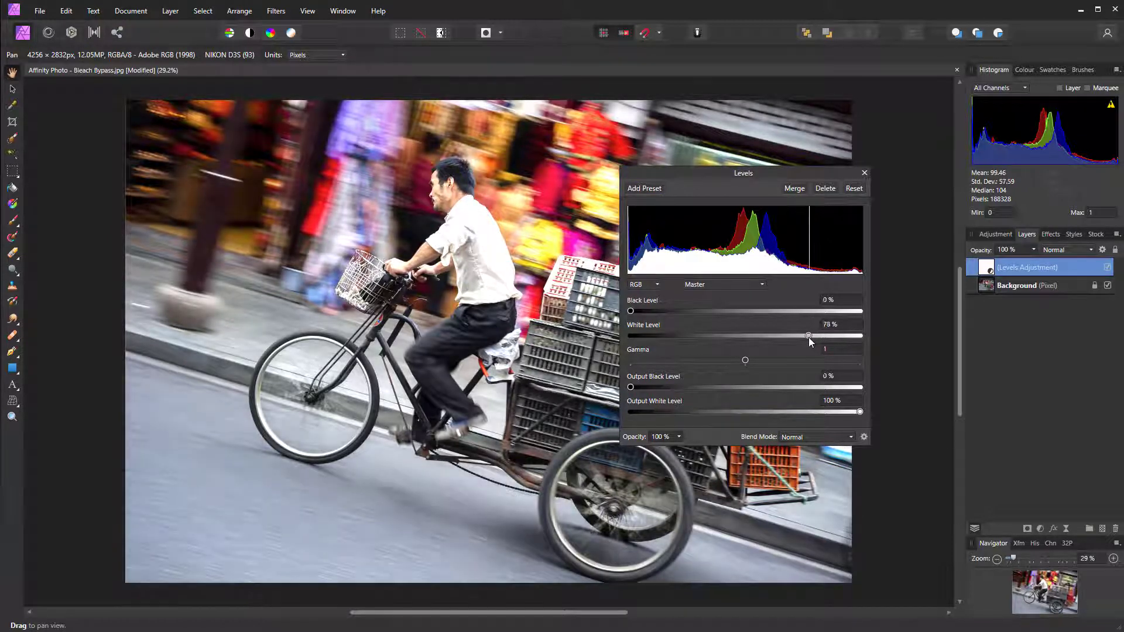
left_click_drag(808, 336, 803, 336)
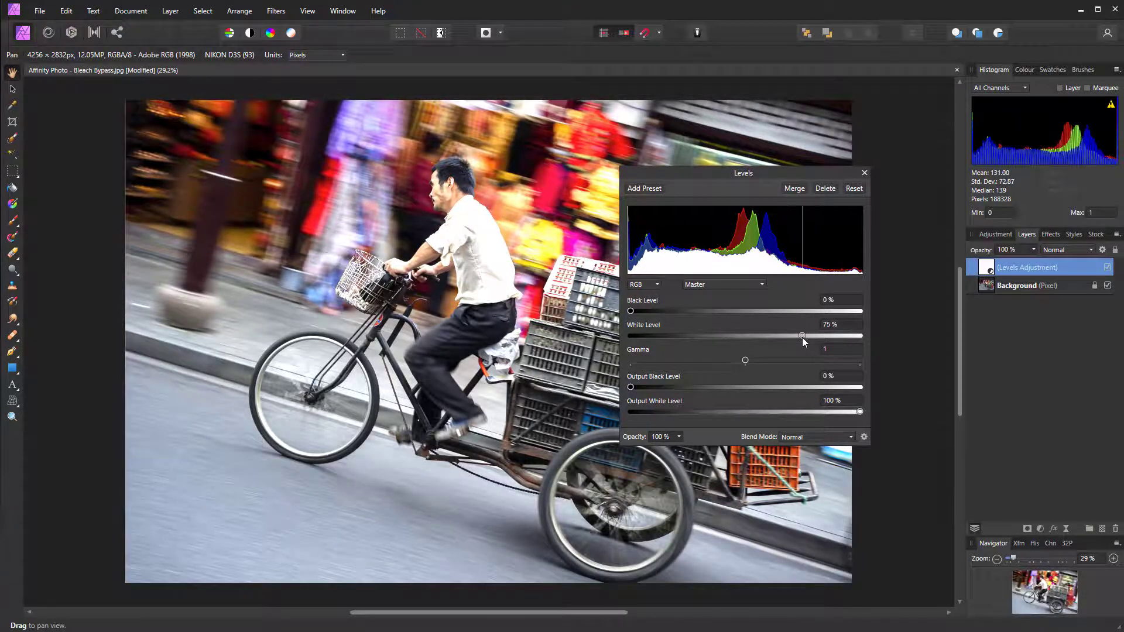
left_click_drag(743, 172, 888, 229)
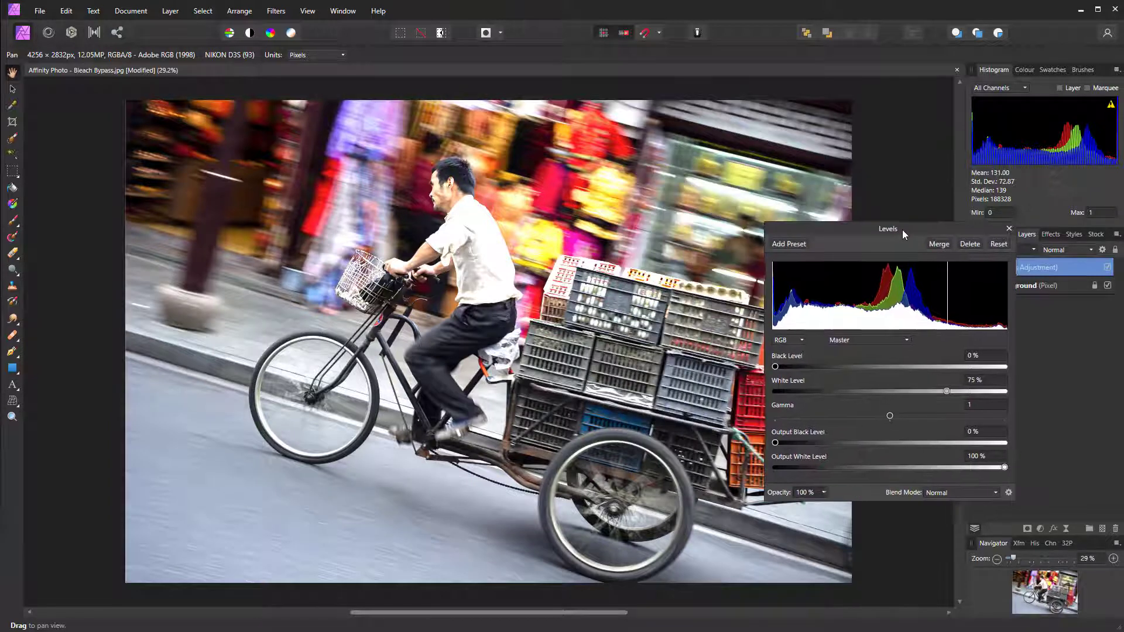
left_click(1009, 228)
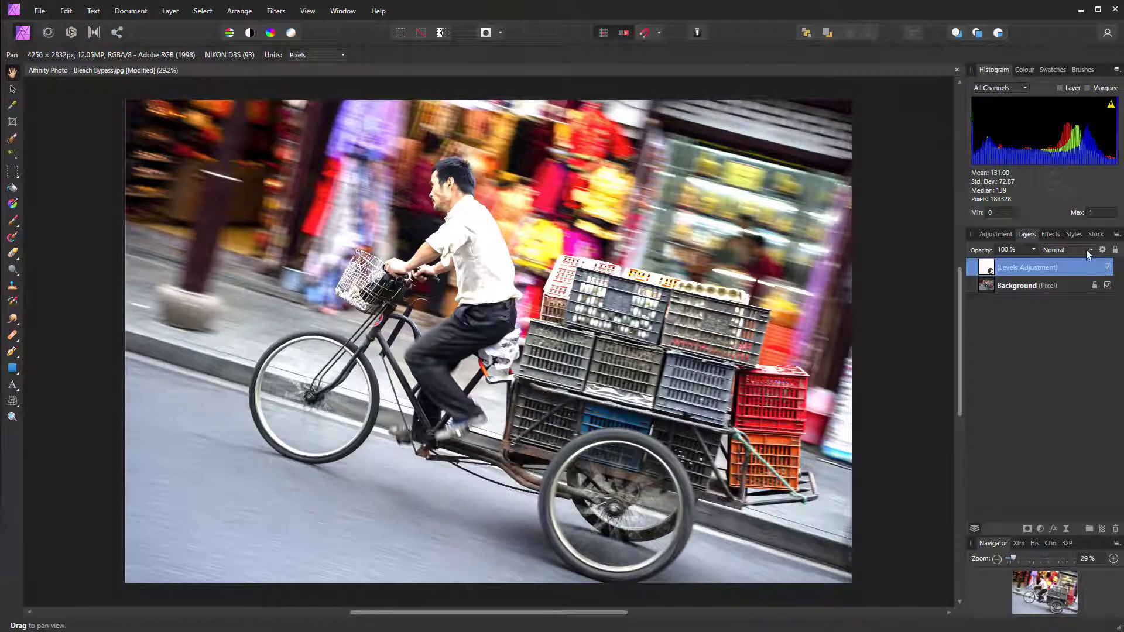
Step: Switch the Levels layer's blend mode to Multiply
left_click(1067, 250)
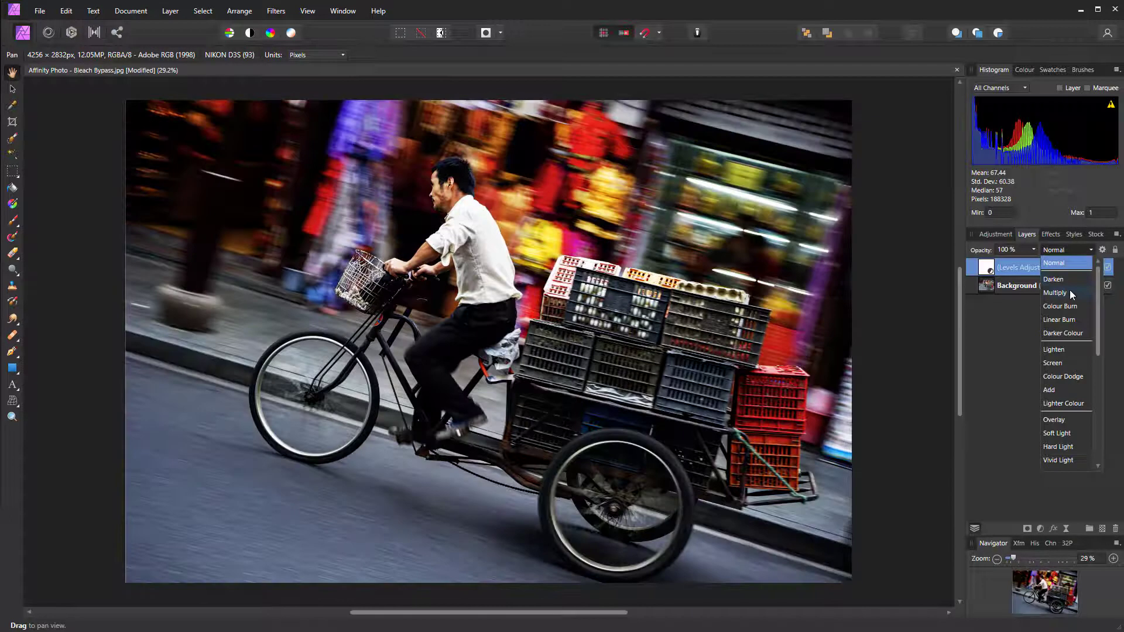
left_click(1055, 293)
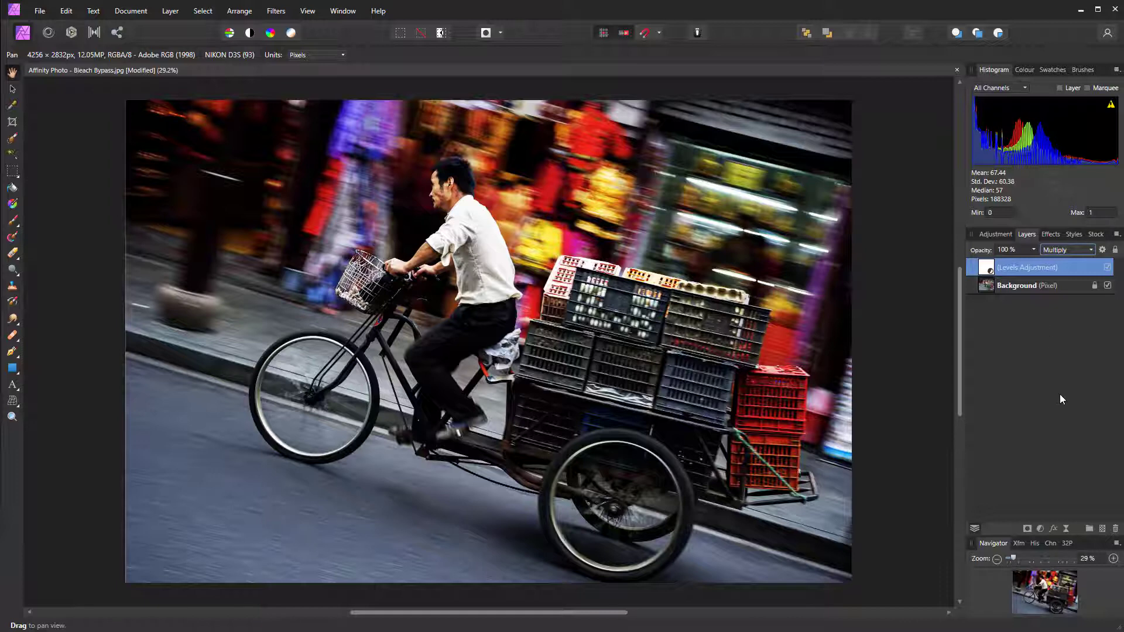
left_click(1041, 528)
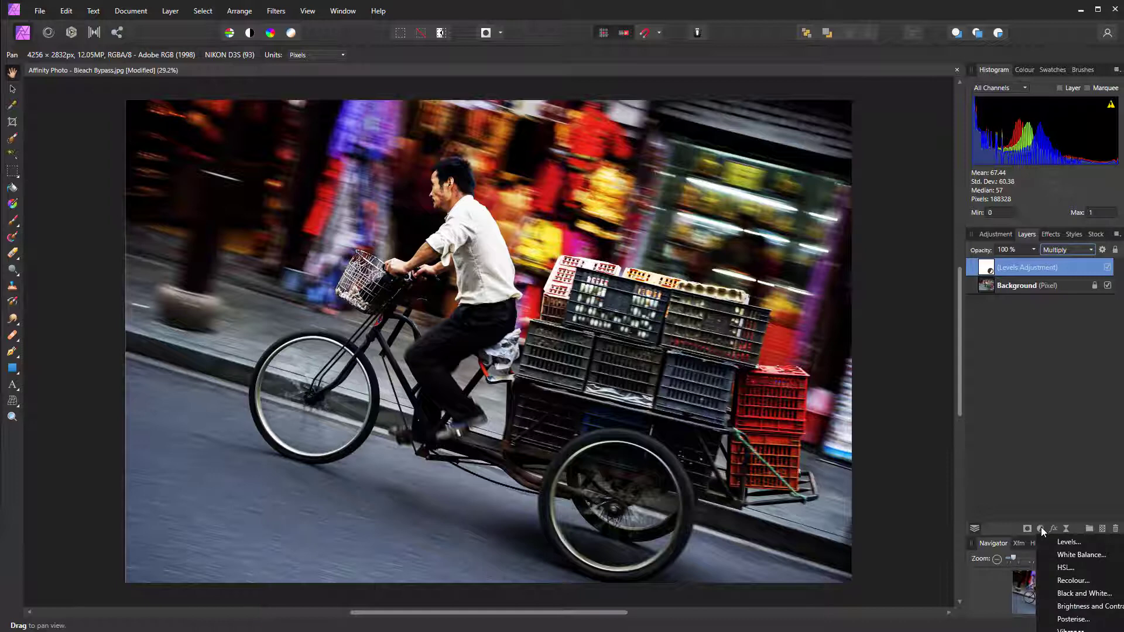
Step: Add a Black & White adjustment layer and reduce its opacity to 40%
left_click(1085, 594)
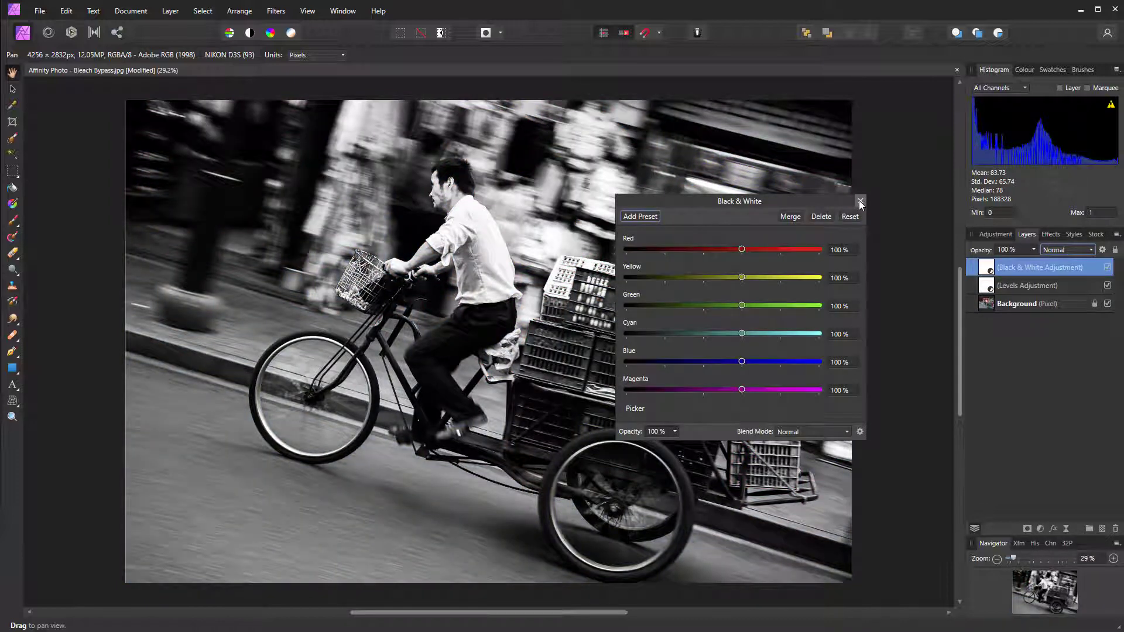
left_click(859, 203)
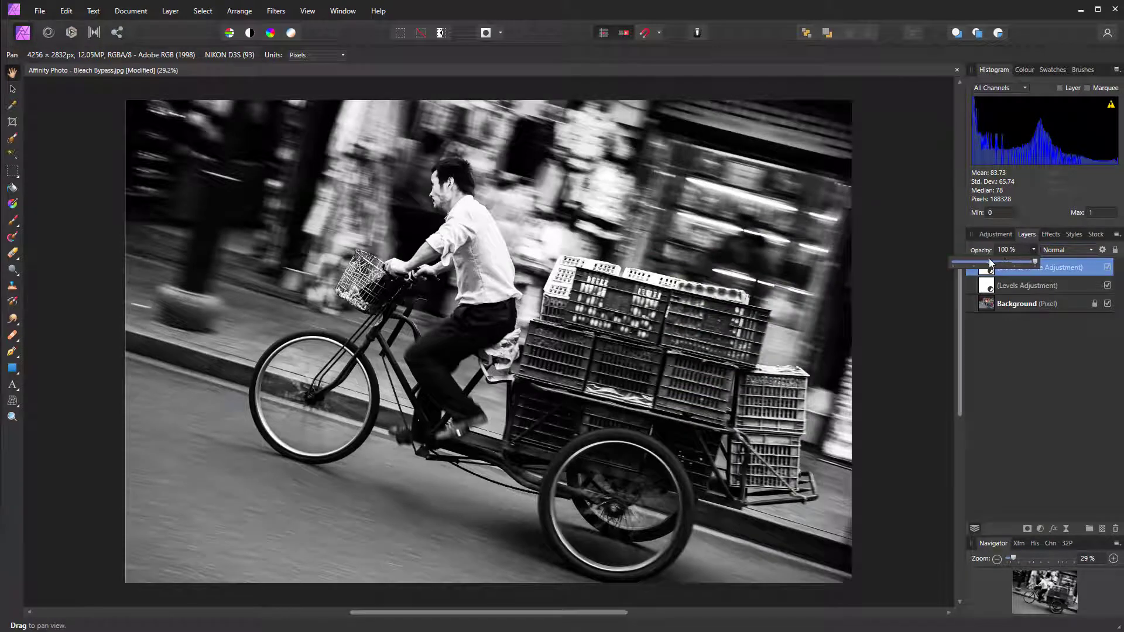
left_click_drag(1032, 259, 986, 259)
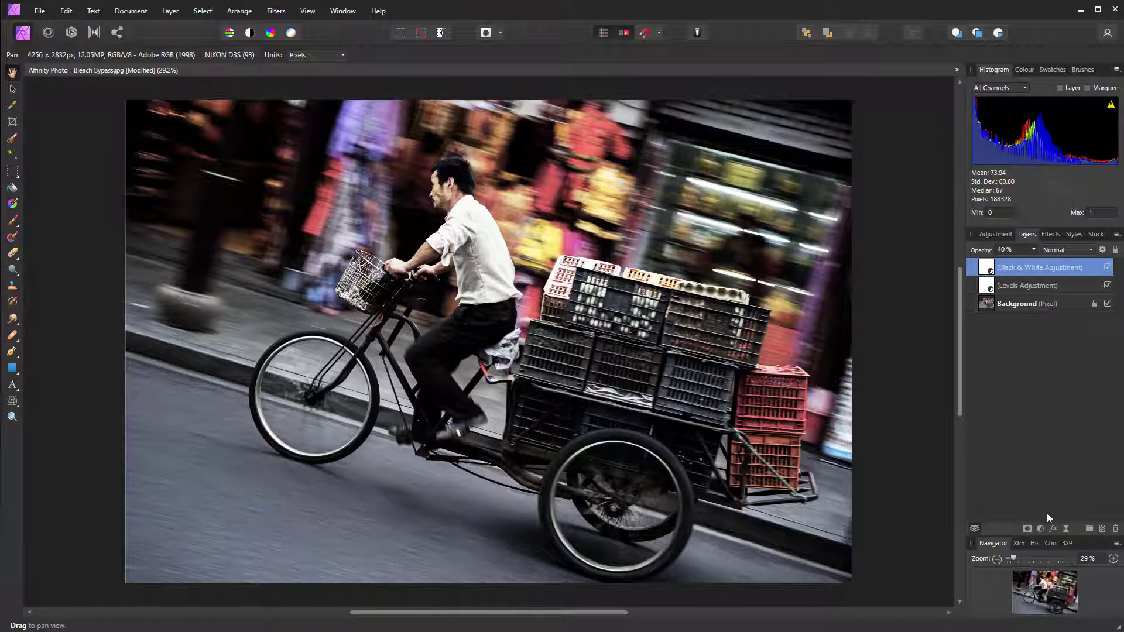
mouse_move(1042, 529)
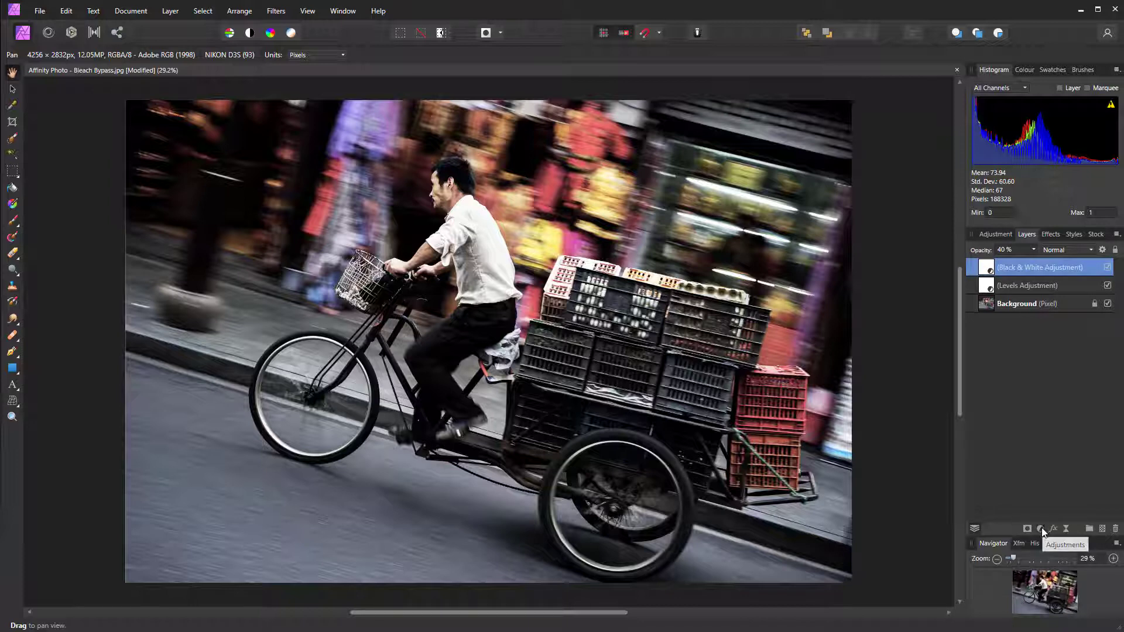
Step: Add a Curves adjustment with a midtone point raised to about X 0.42, Y 0.64
left_click(1038, 530)
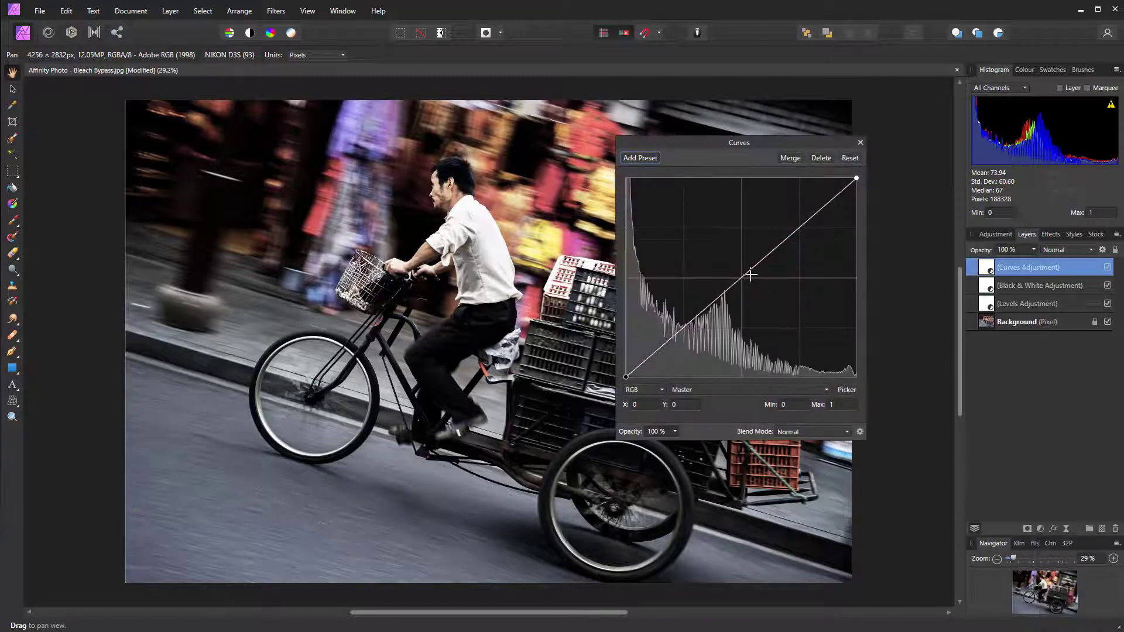
left_click_drag(751, 274, 738, 278)
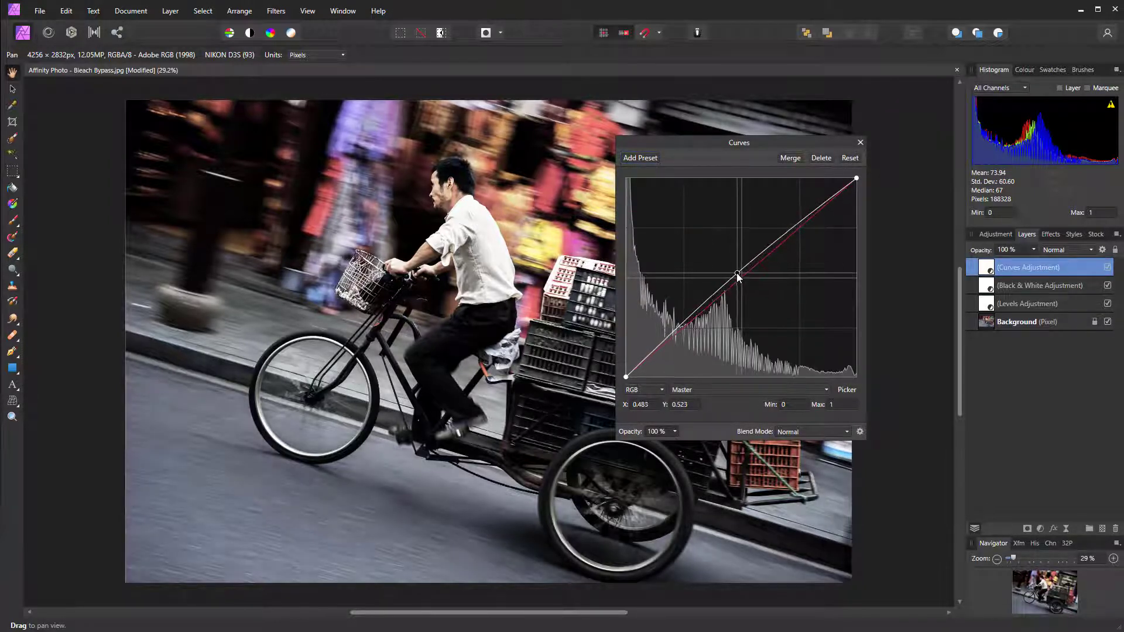
left_click_drag(738, 277, 722, 255)
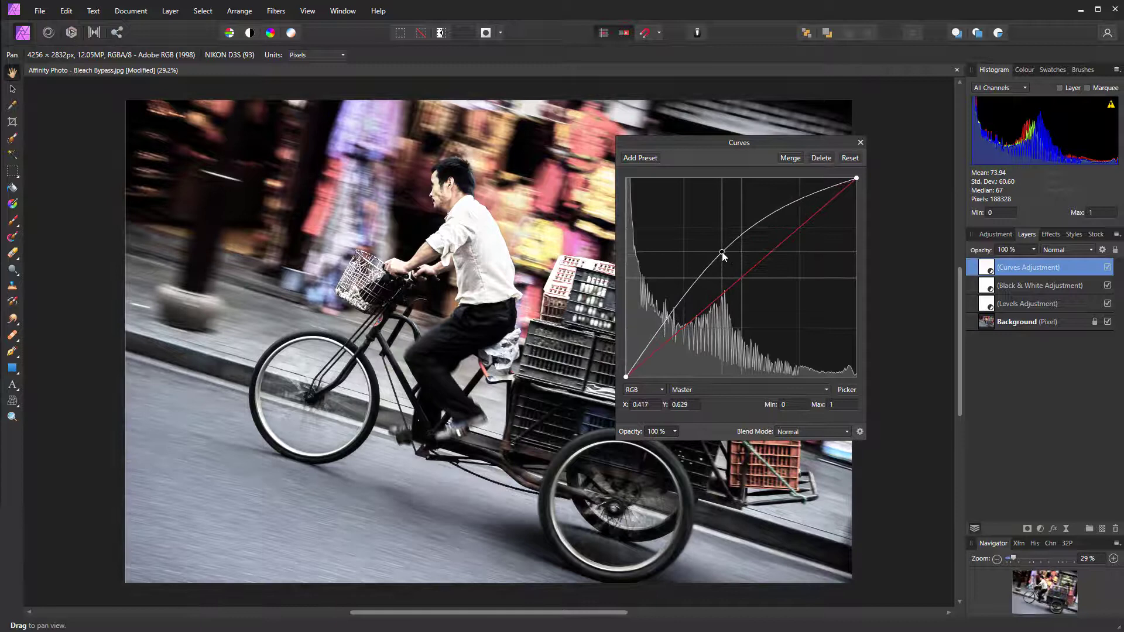
left_click_drag(722, 256, 724, 250)
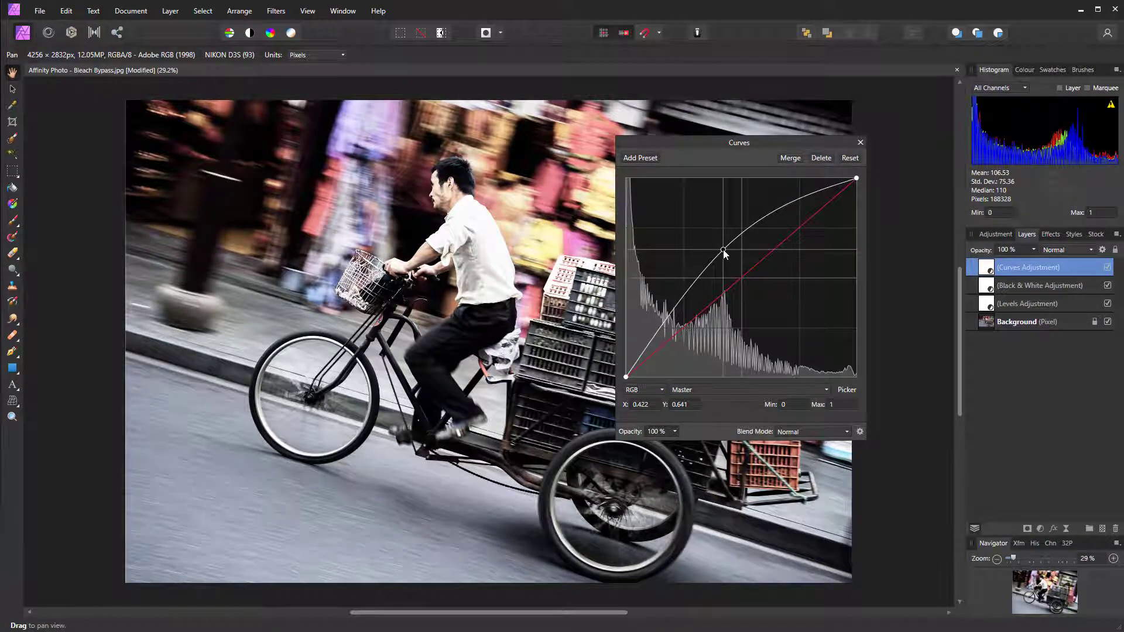
left_click_drag(725, 253, 722, 253)
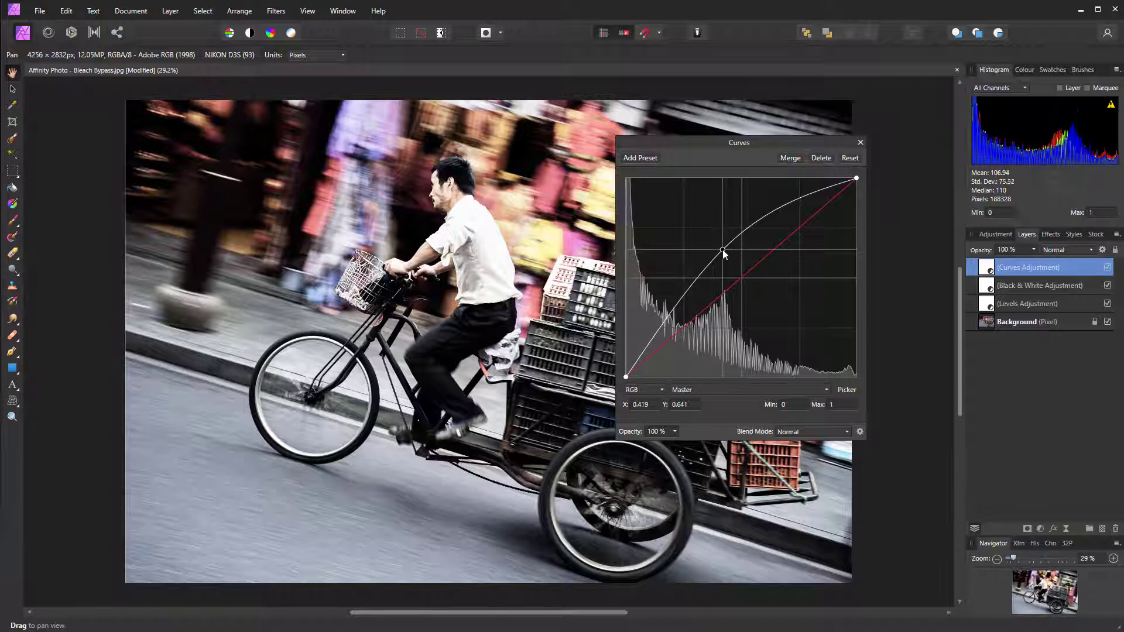
left_click_drag(739, 143, 900, 154)
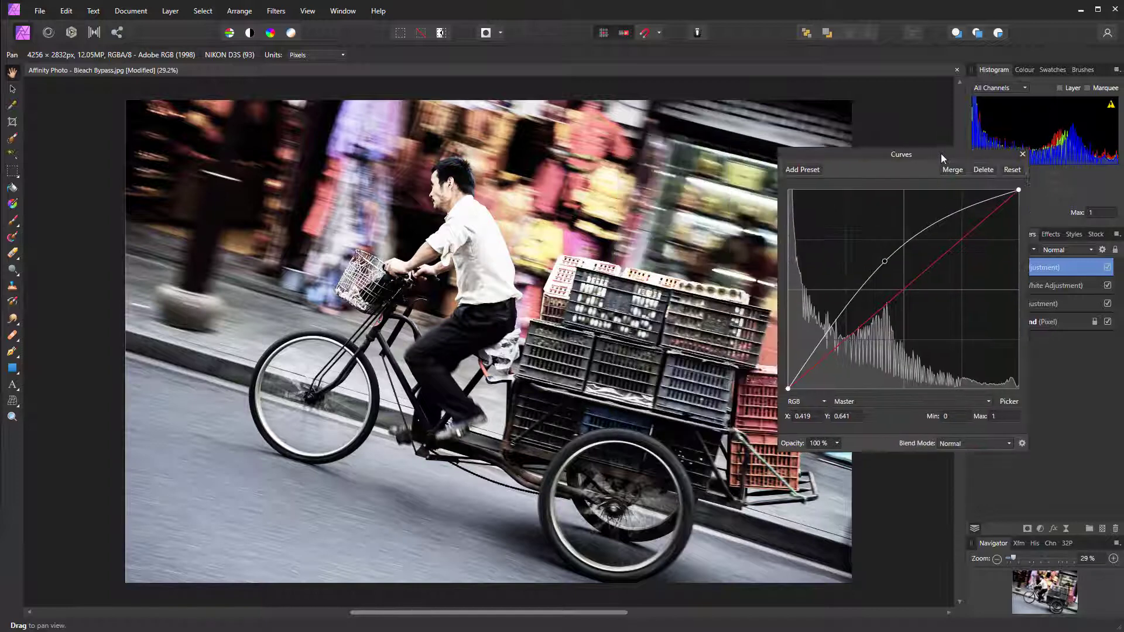
left_click(1023, 154)
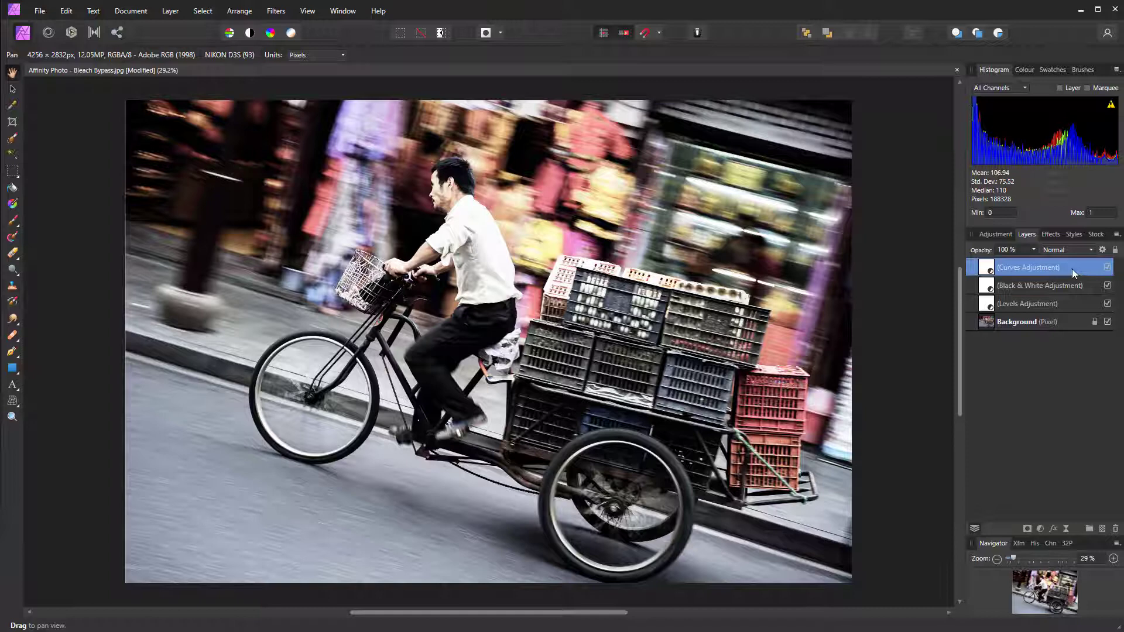
mouse_move(1038, 275)
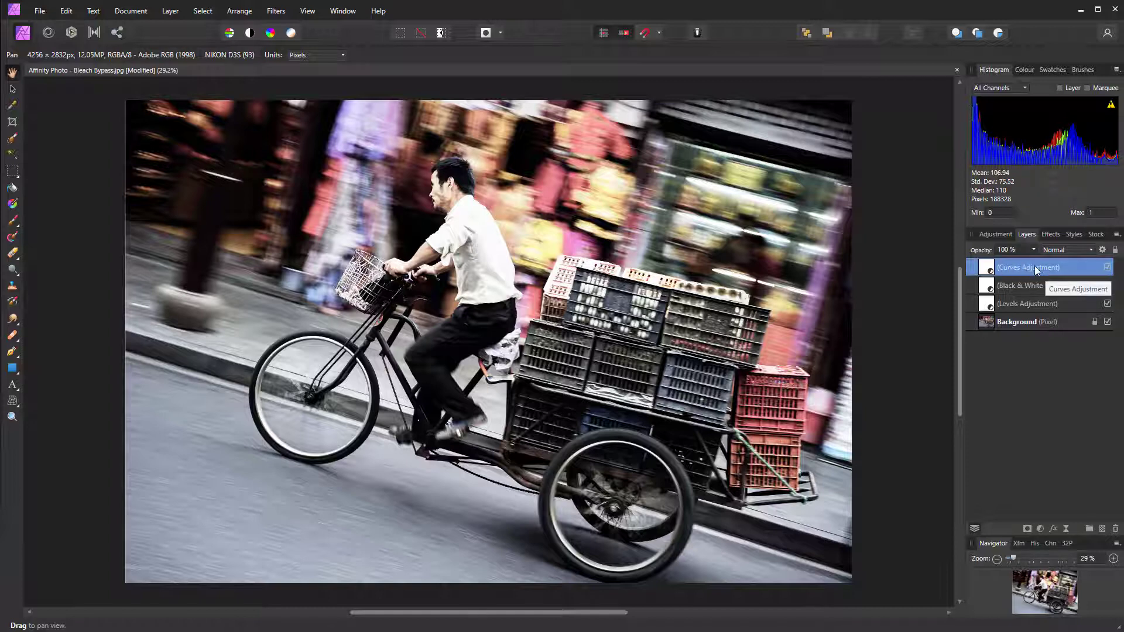
mouse_move(1040, 307)
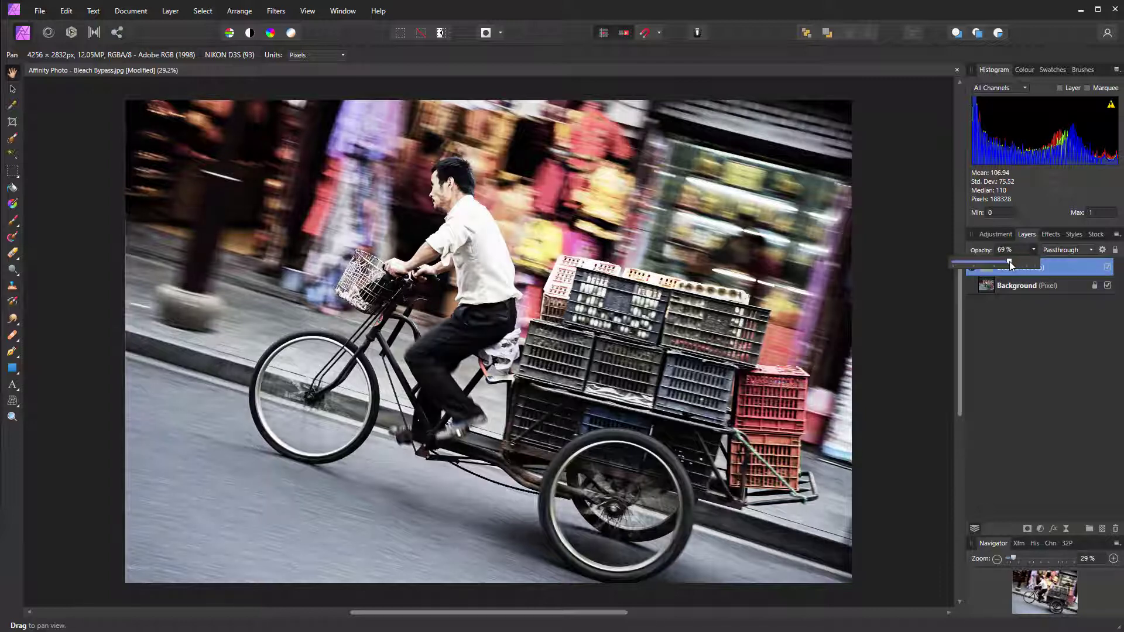
Step: Lower the Bleach group's layer opacity to 50%
left_click_drag(1009, 264, 1034, 264)
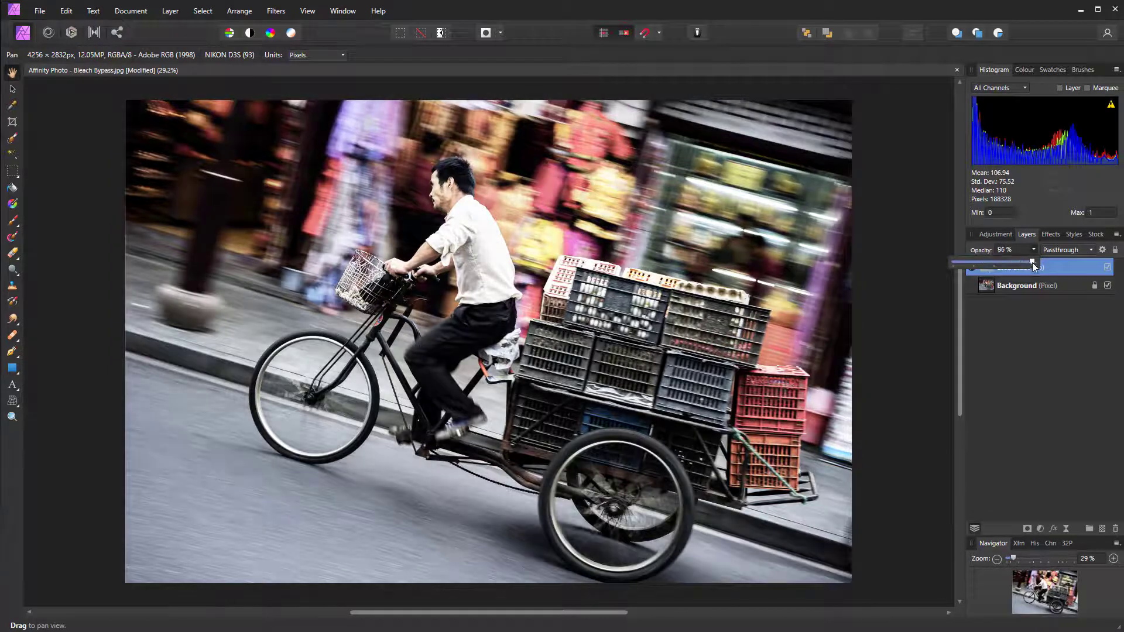
left_click_drag(1033, 263, 994, 263)
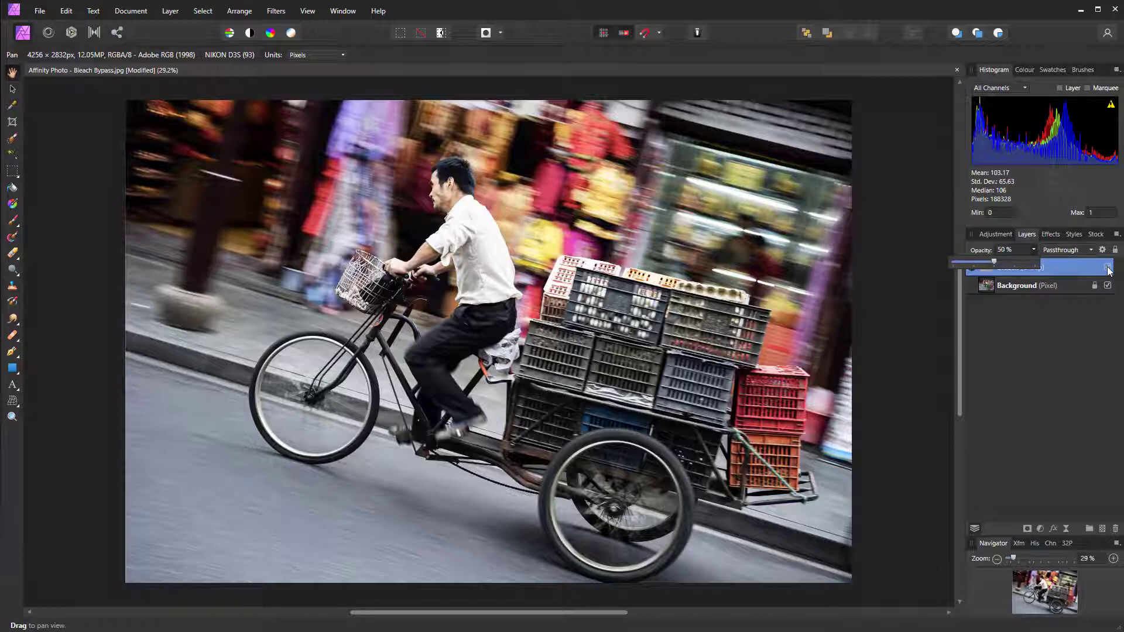
left_click(1018, 267)
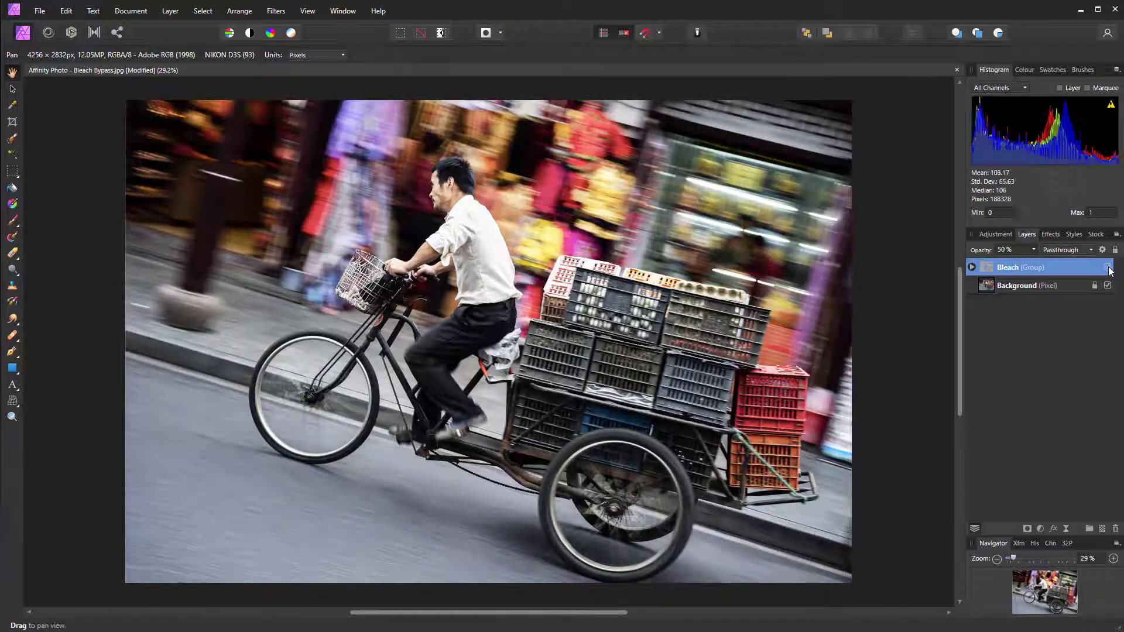